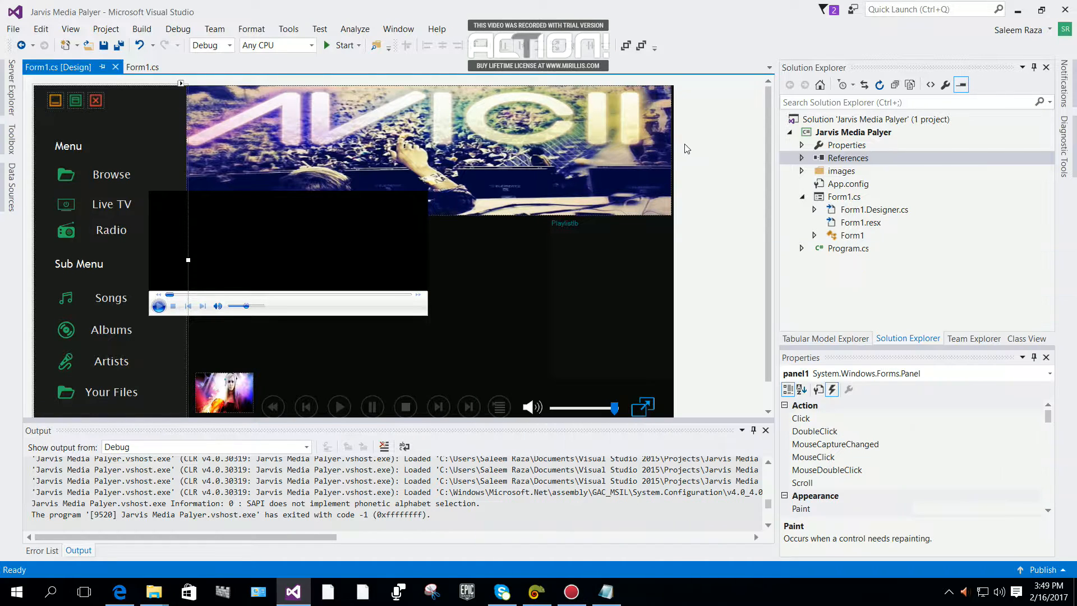
Select the Jarvis Media Player form itself so its events are listed.
{"action": "left_click", "coordinate": [426, 151]}
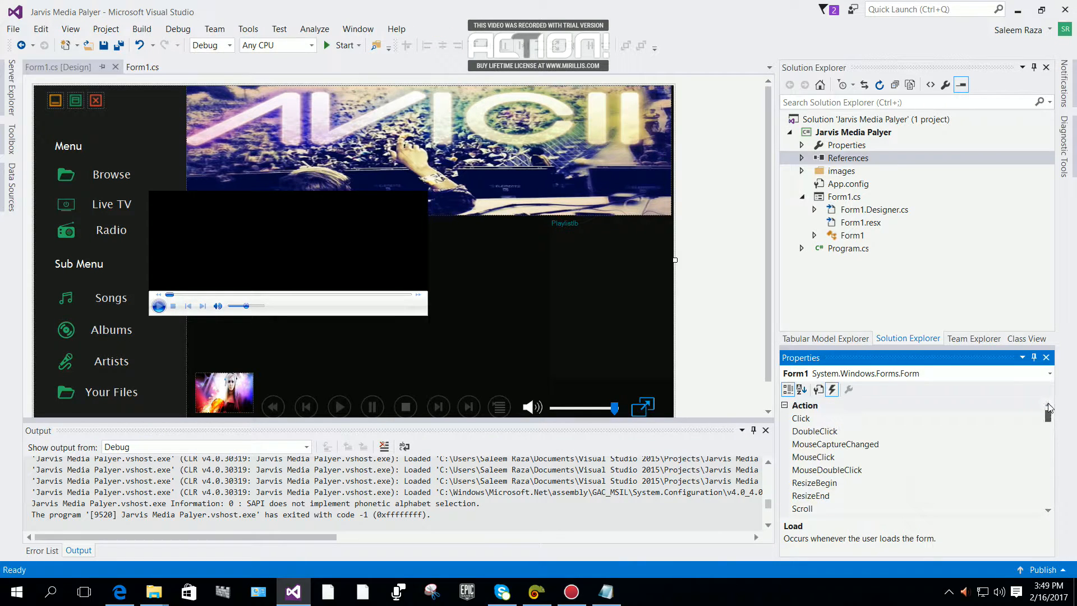
Switch the Properties window to the form's property list, showing 'Jarvis Media Player'.
{"action": "left_click", "coordinate": [818, 389]}
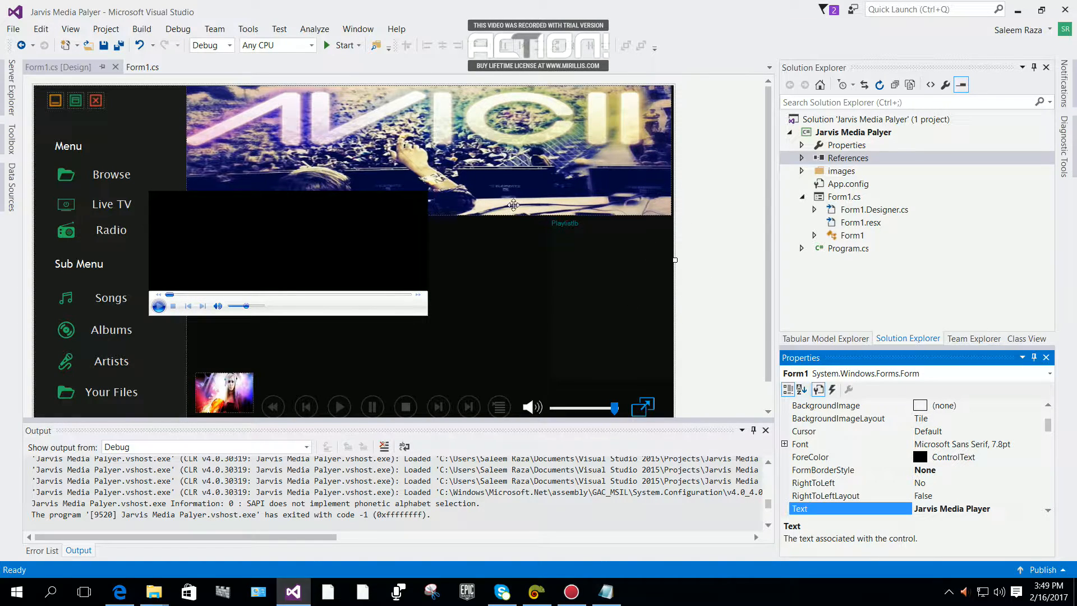
{"action": "mouse_move", "coordinate": [554, 168]}
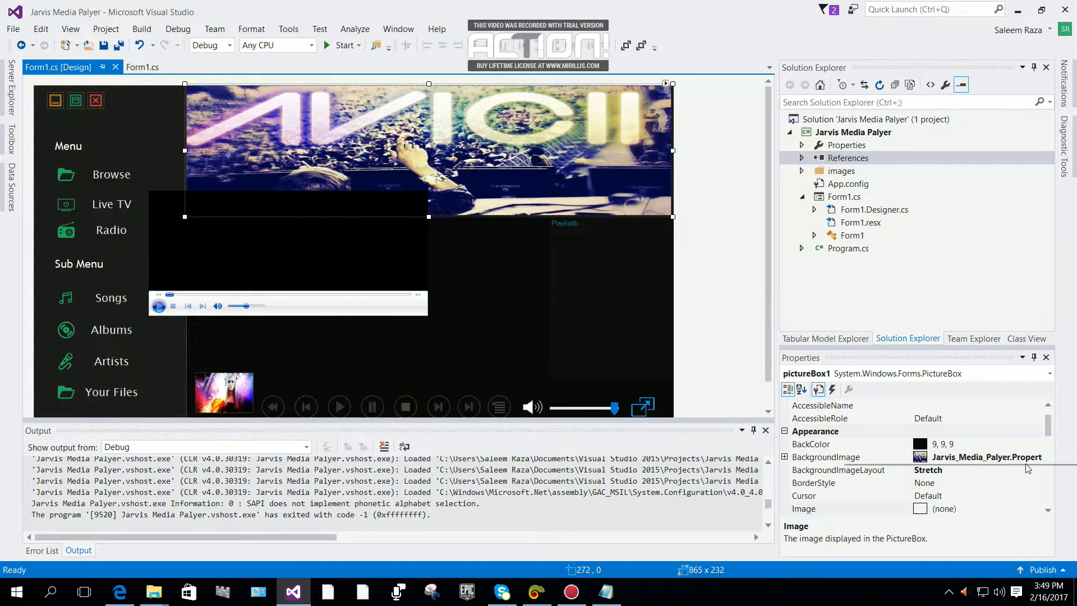
List pictureBox1's events and scroll down toward MouseDown.
{"action": "left_click", "coordinate": [832, 390]}
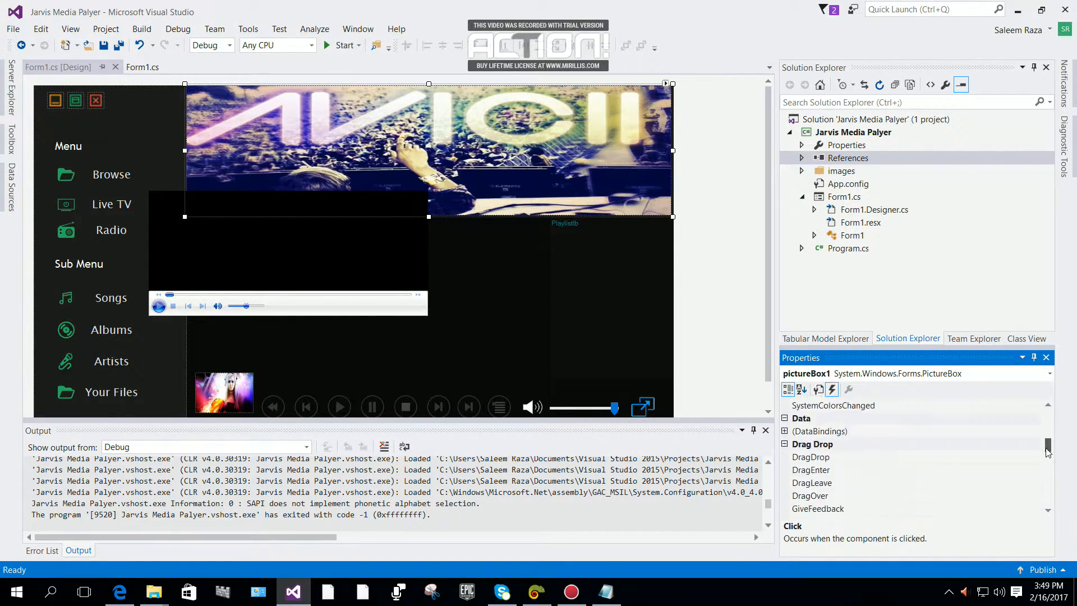
{"action": "scroll", "scroll_direction": "down", "scroll_amount": 3}
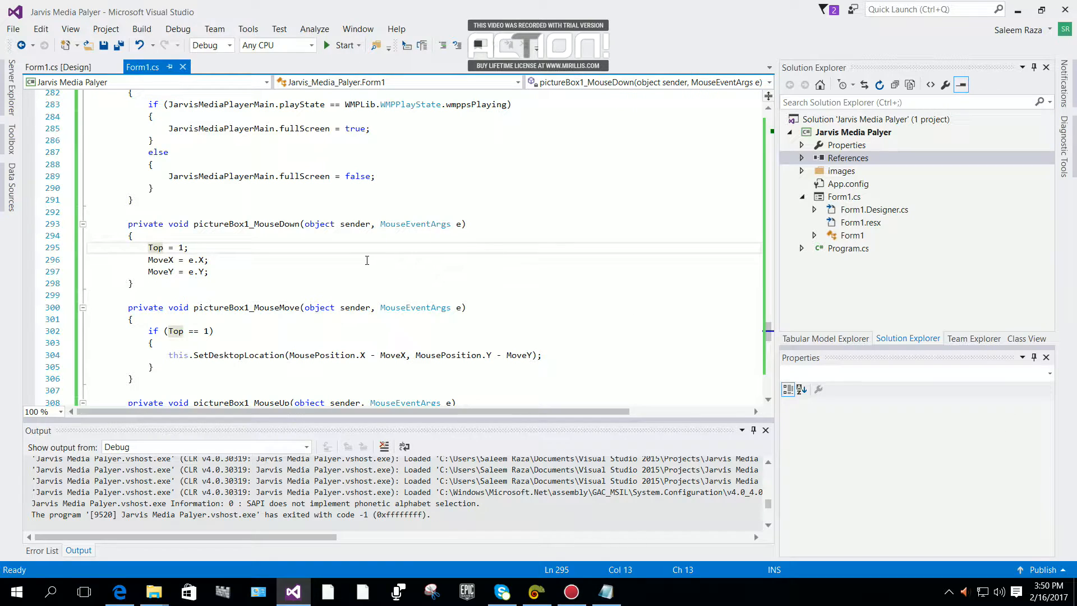
Select MoveX in pictureBox1_MouseDown and go to its field declaration.
{"action": "double_click", "coordinate": [154, 248]}
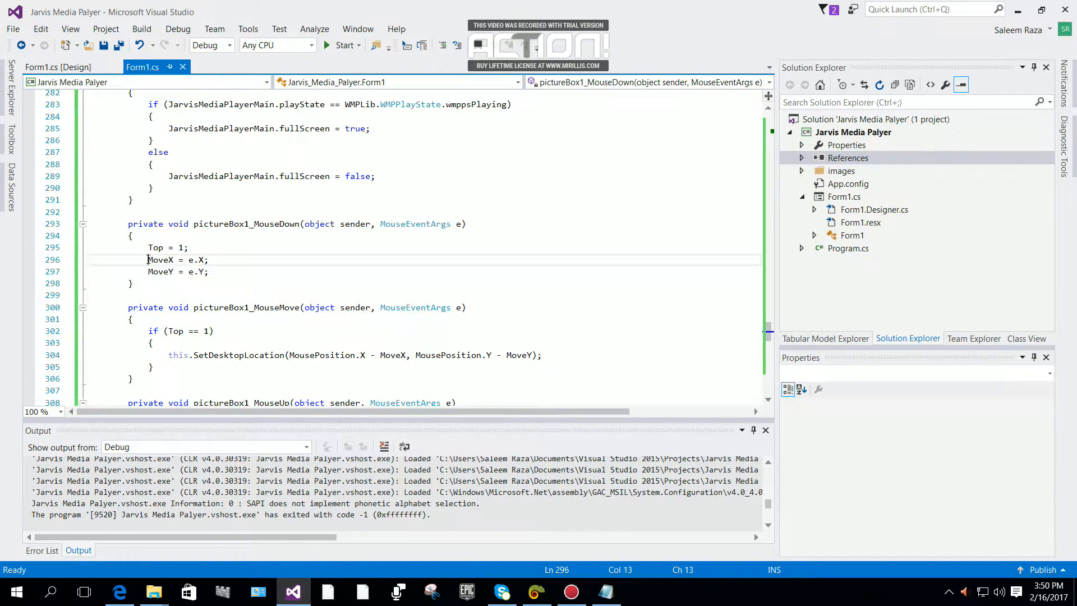
{"action": "double_click", "coordinate": [191, 259]}
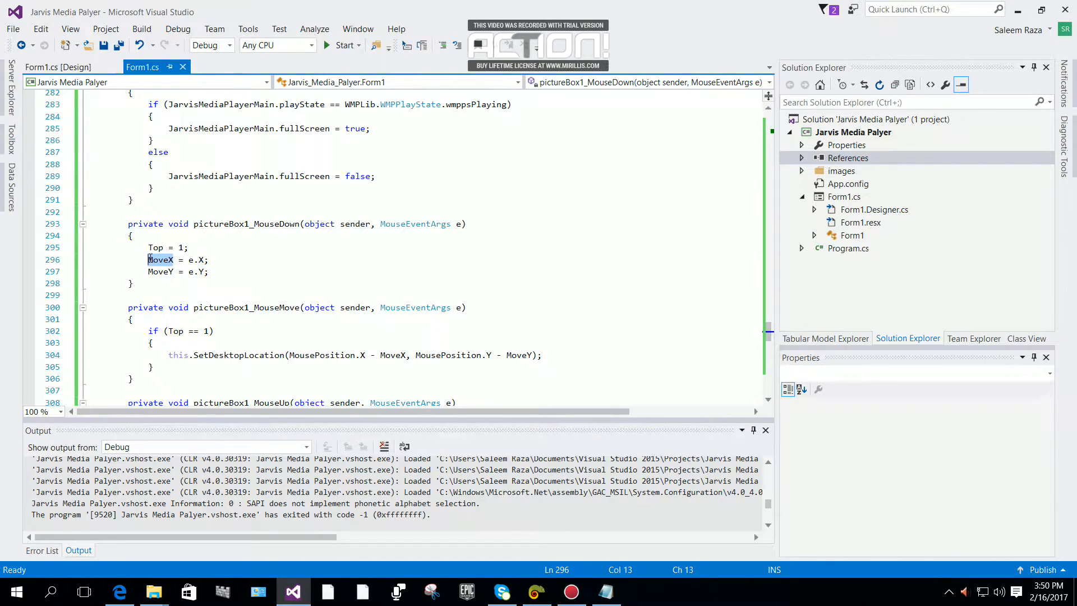
{"action": "left_click", "coordinate": [160, 271]}
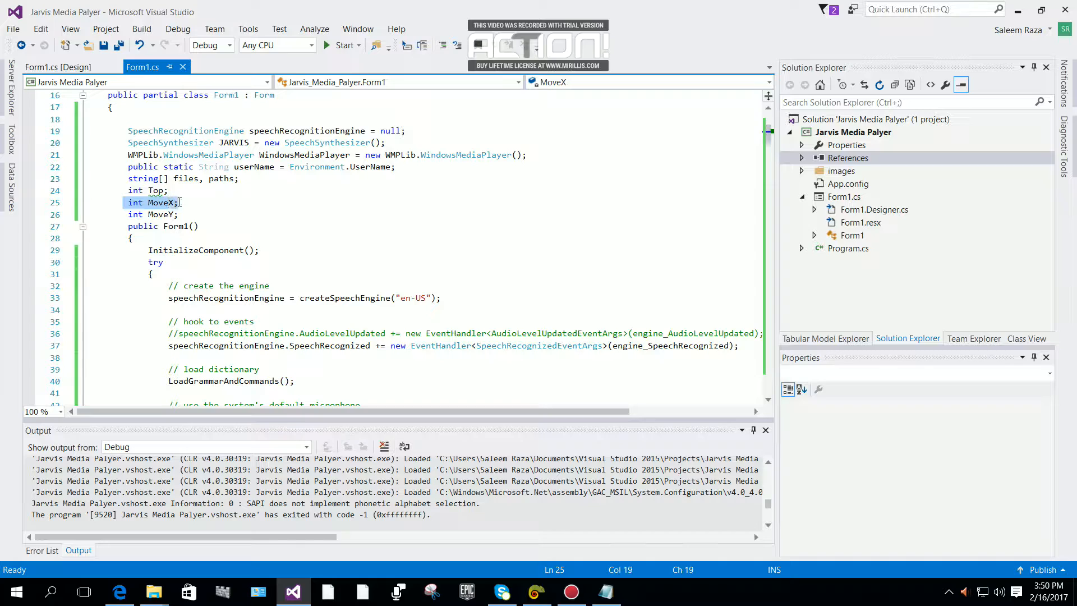
{"action": "mouse_move", "coordinate": [156, 202]}
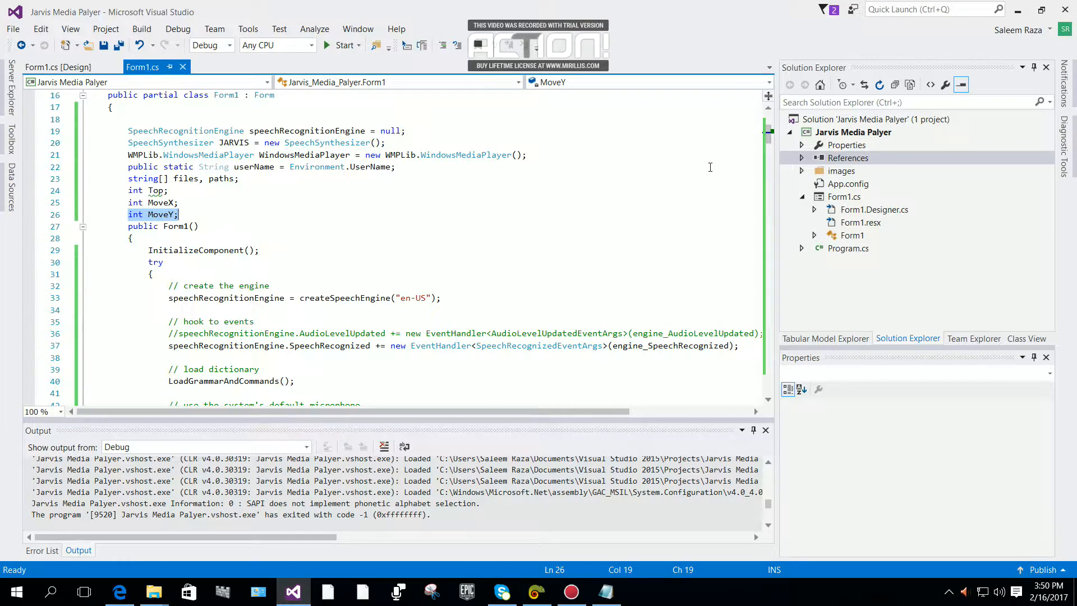
Scroll down from the Top, MoveX and MoveY fields to the pictureBox1 drag handlers.
{"action": "scroll", "scroll_direction": "down", "scroll_amount": 3}
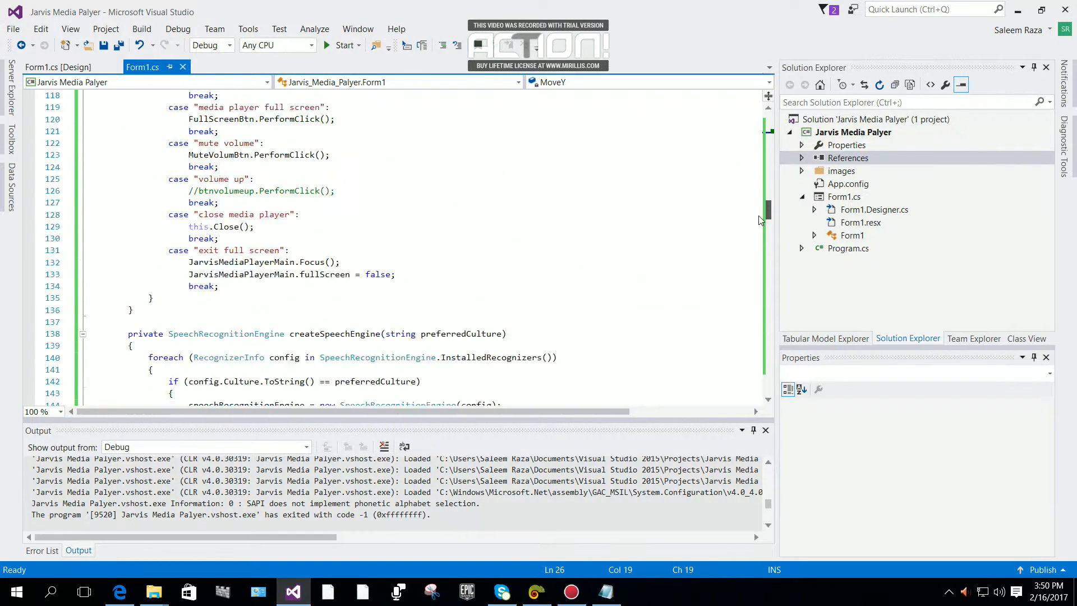
{"action": "scroll", "scroll_direction": "down", "scroll_amount": 3}
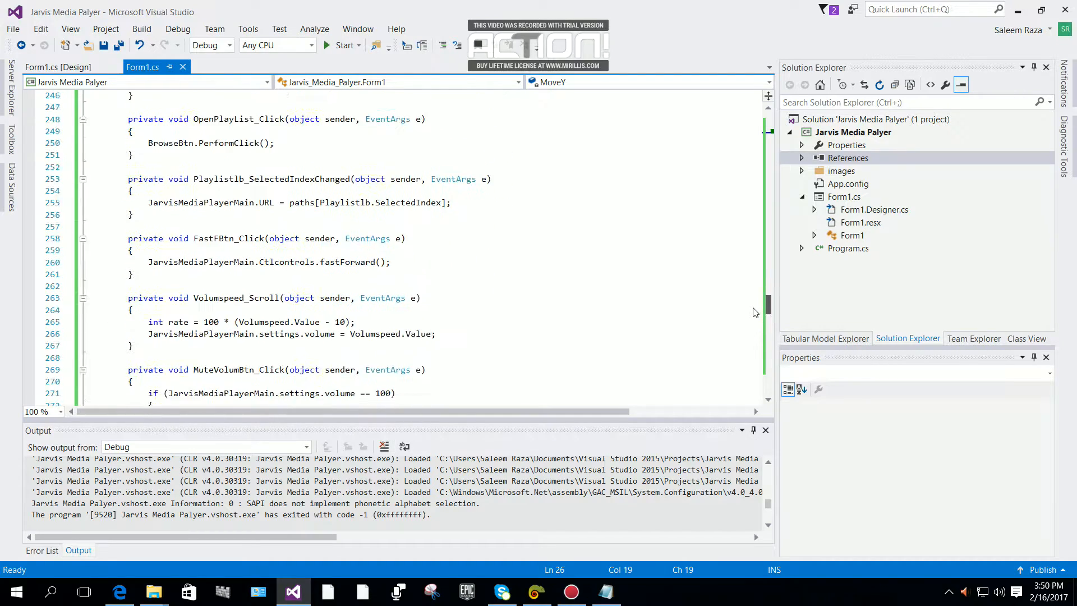
{"action": "scroll", "scroll_direction": "down", "scroll_amount": 3}
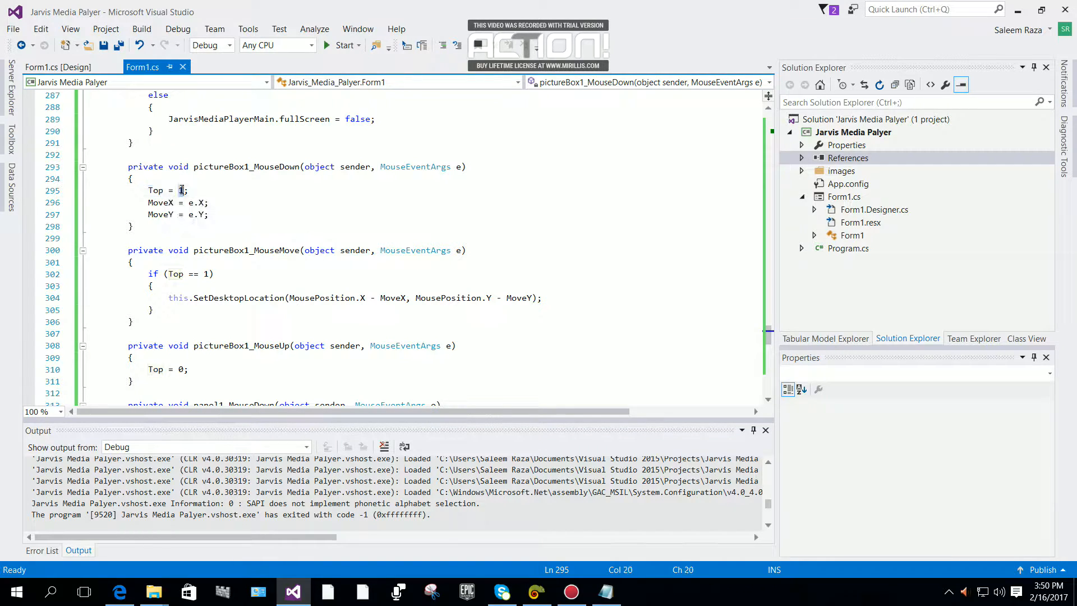
{"action": "mouse_move", "coordinate": [180, 190]}
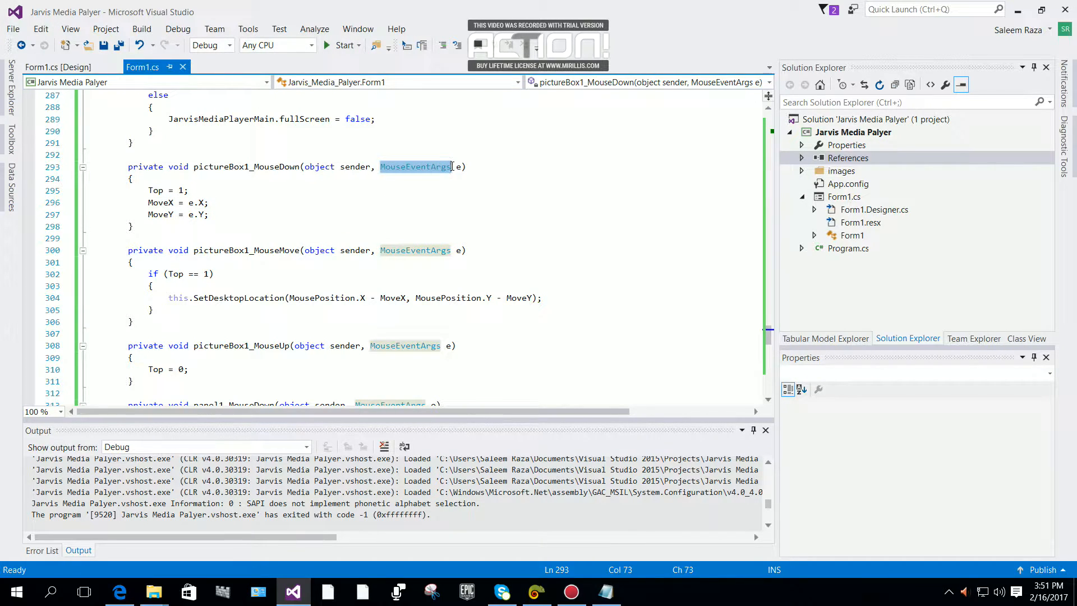
{"action": "mouse_move", "coordinate": [414, 167]}
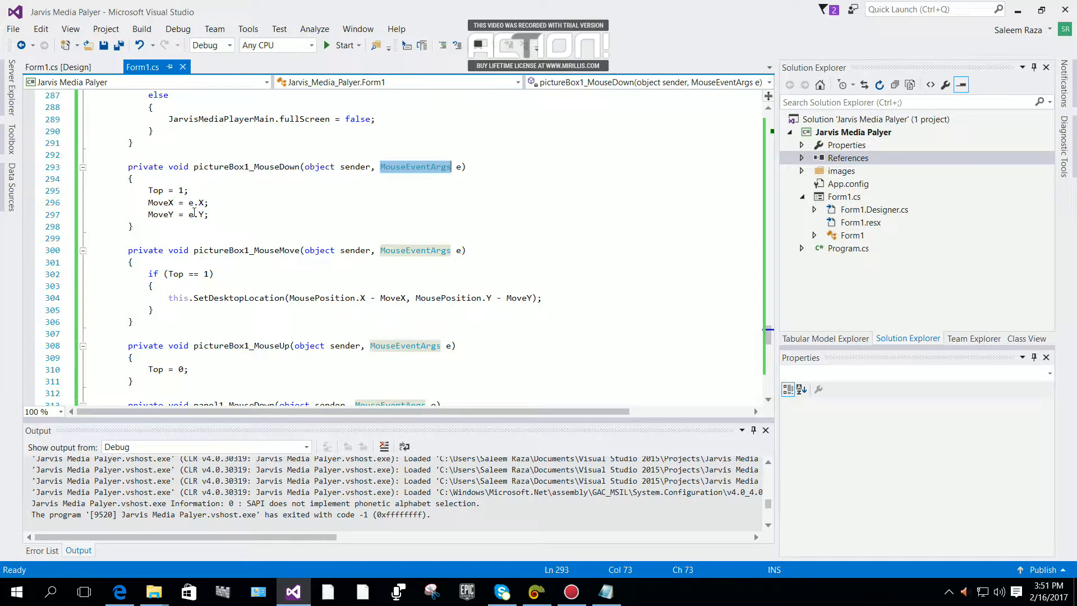
{"action": "left_click", "coordinate": [200, 202]}
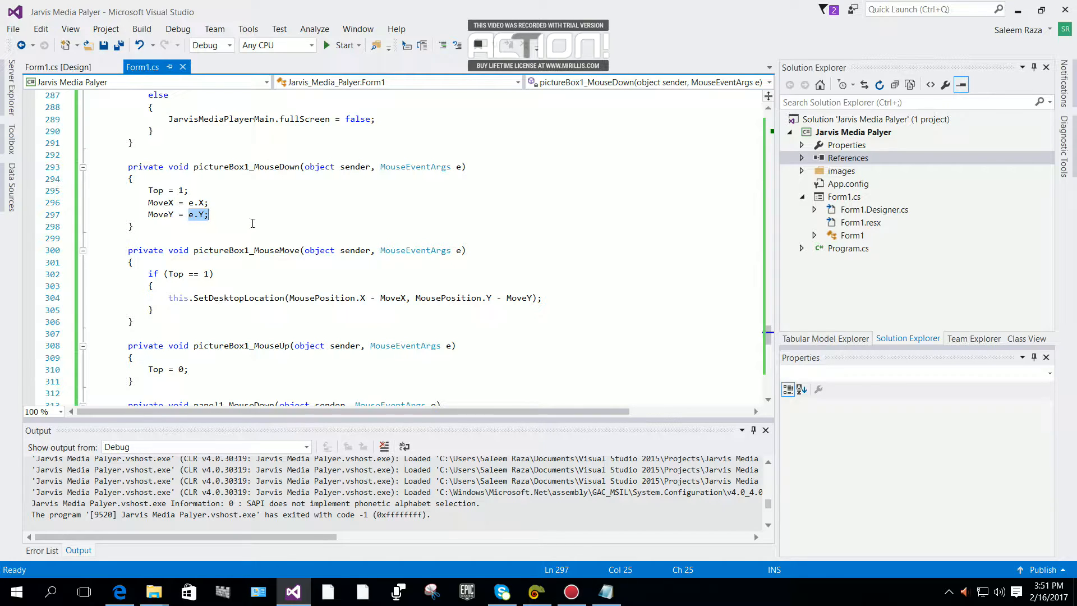
{"action": "mouse_move", "coordinate": [283, 245]}
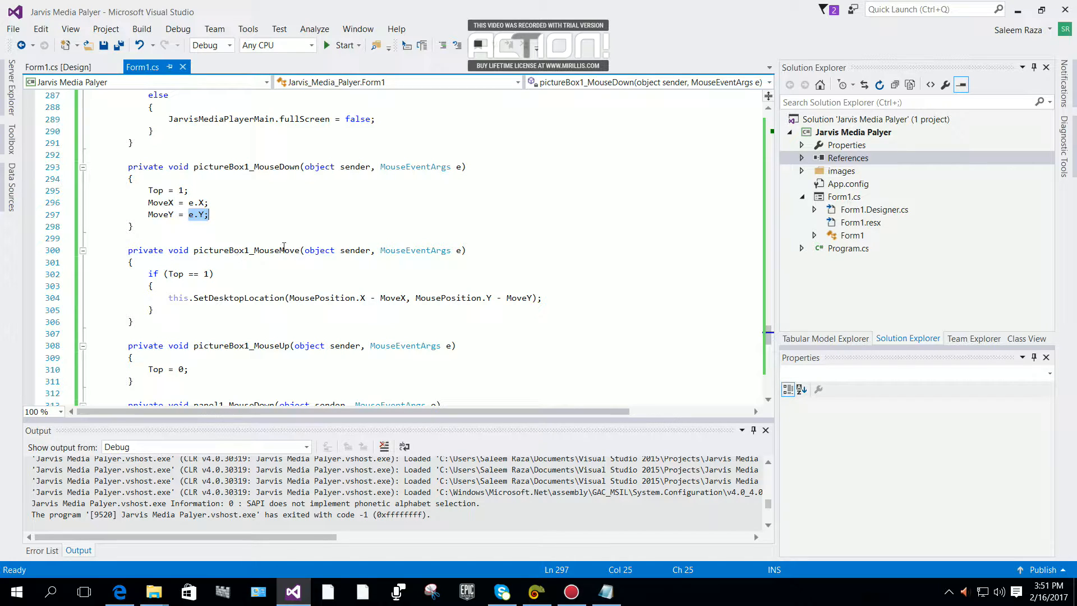
{"action": "left_click", "coordinate": [58, 67]}
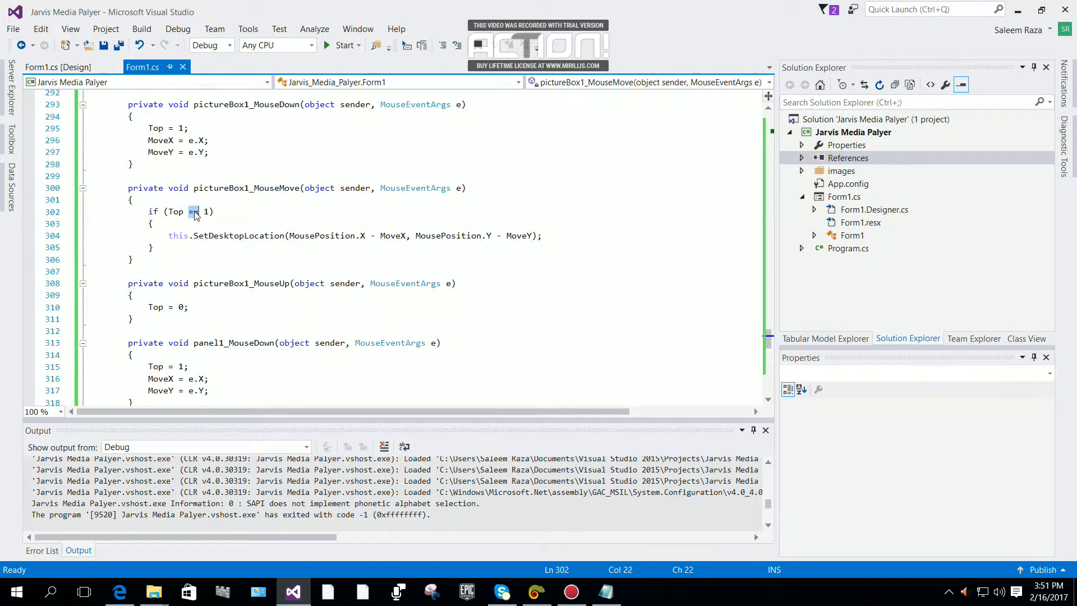
{"action": "type", "text": "="}
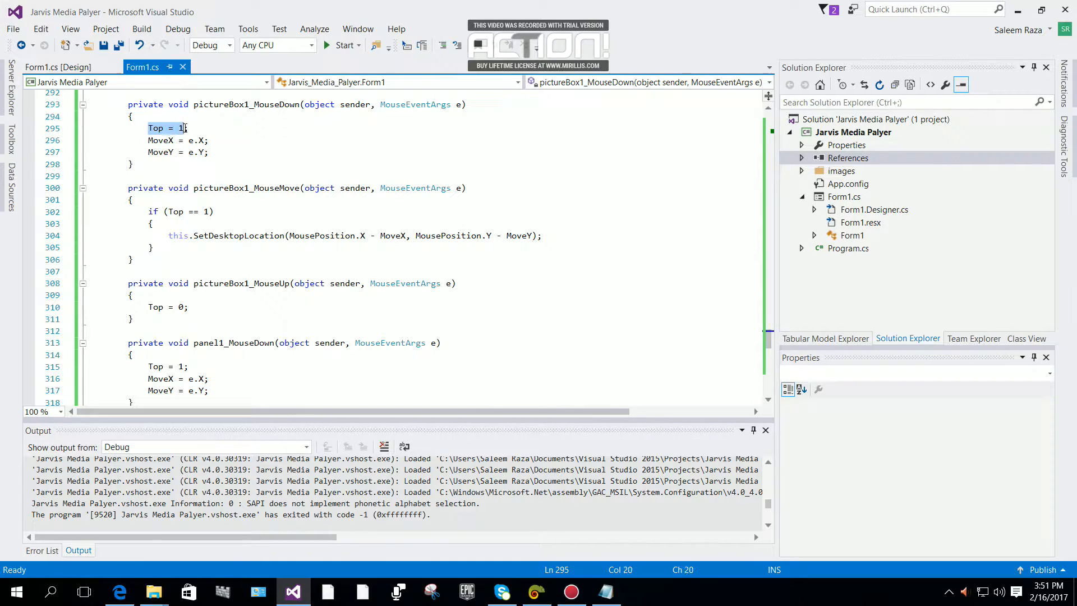
{"action": "type", "text": ";"}
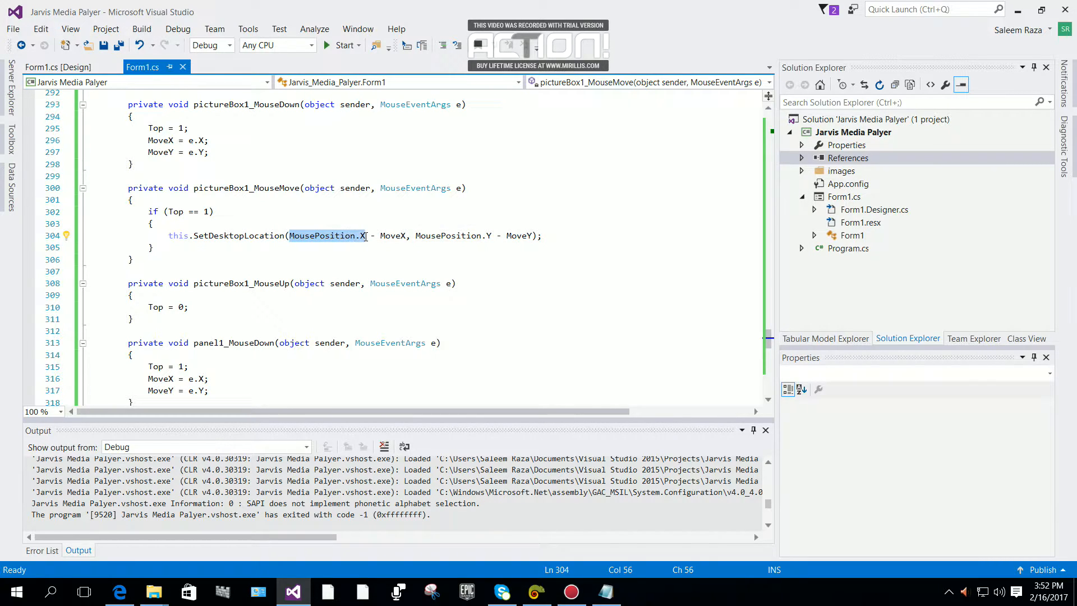
{"action": "mouse_move", "coordinate": [364, 245]}
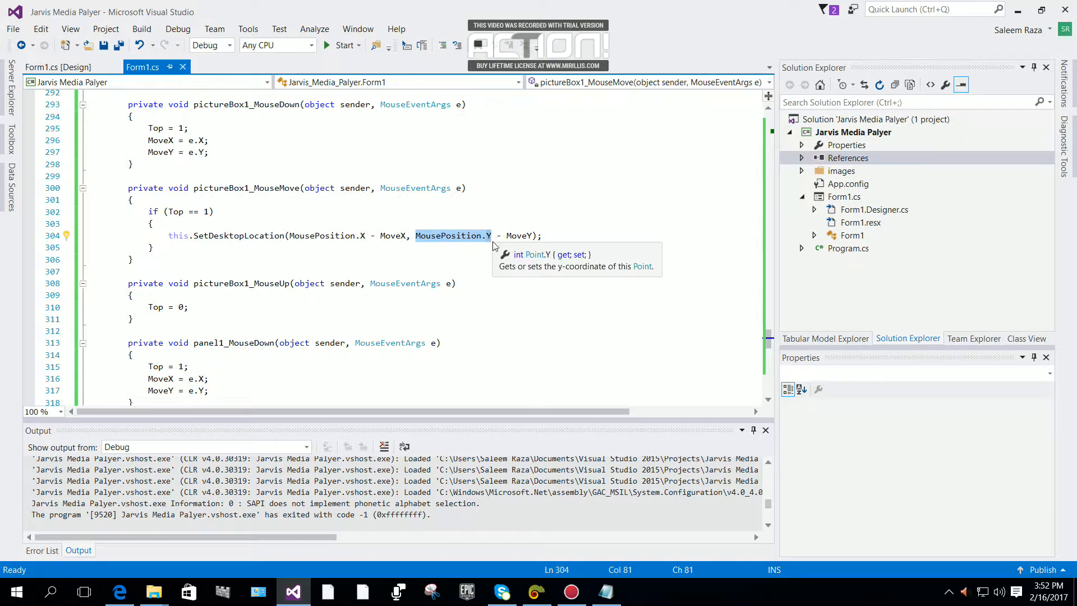
{"action": "mouse_move", "coordinate": [491, 244]}
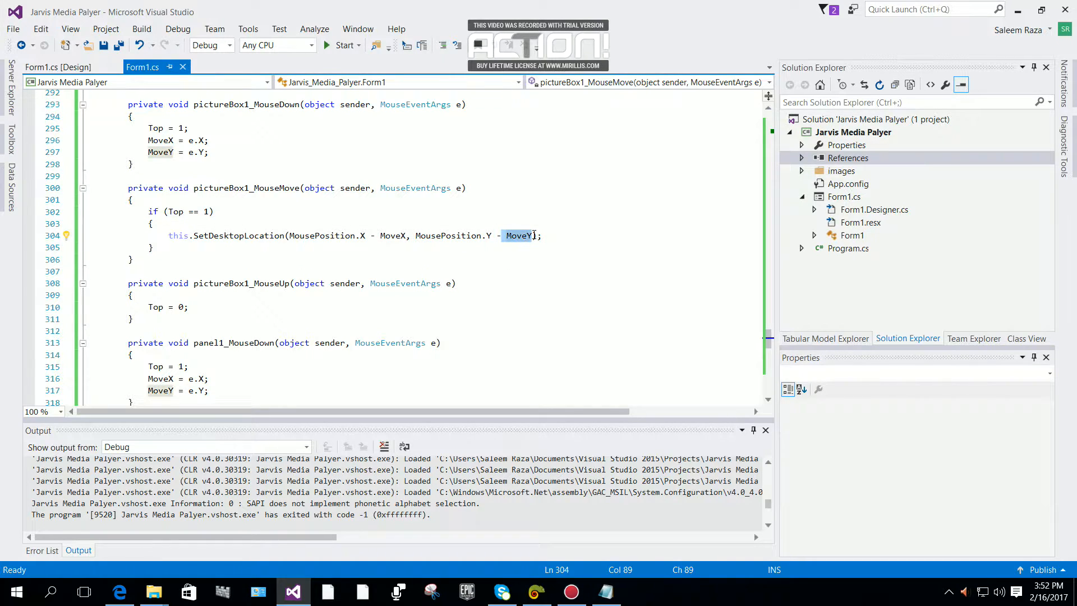
{"action": "mouse_move", "coordinate": [520, 245]}
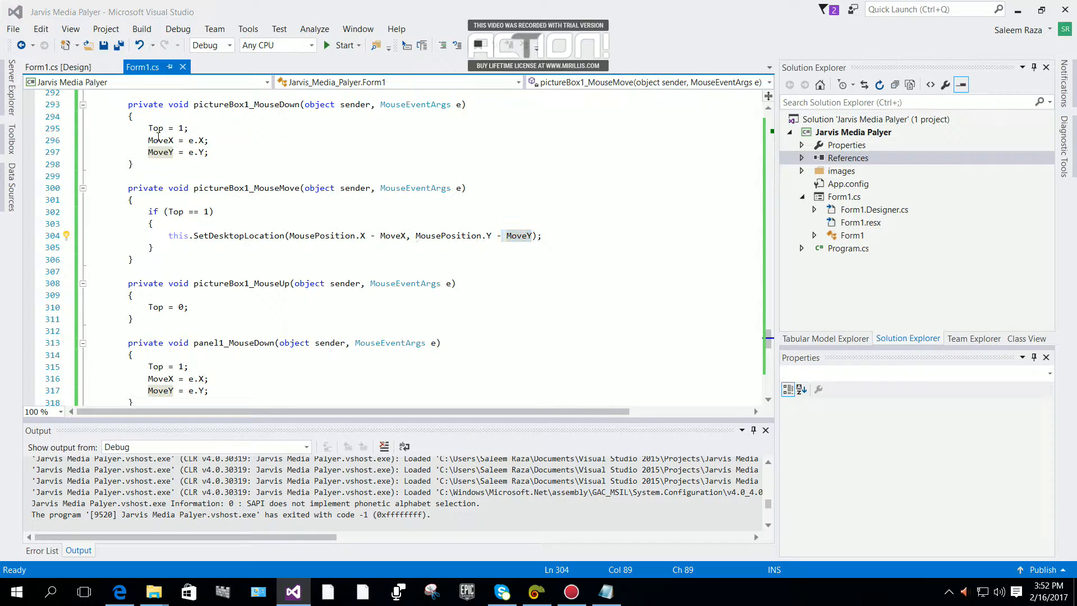
{"action": "left_click", "coordinate": [57, 67]}
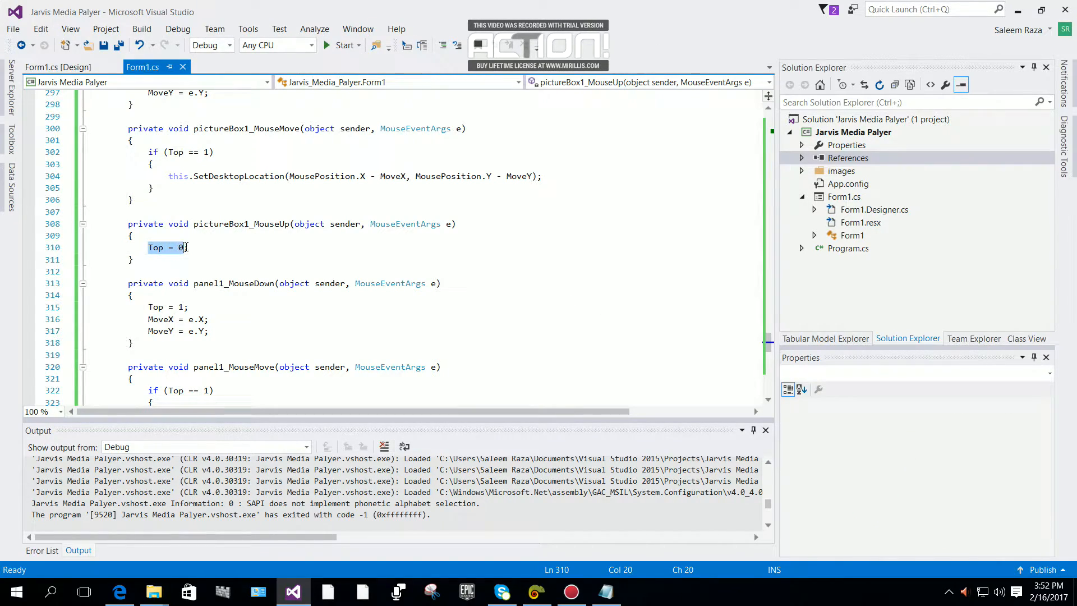
Review 'Top = 0;' in pictureBox1_MouseUp, then view the Form1 designer.
{"action": "type", "text": ";"}
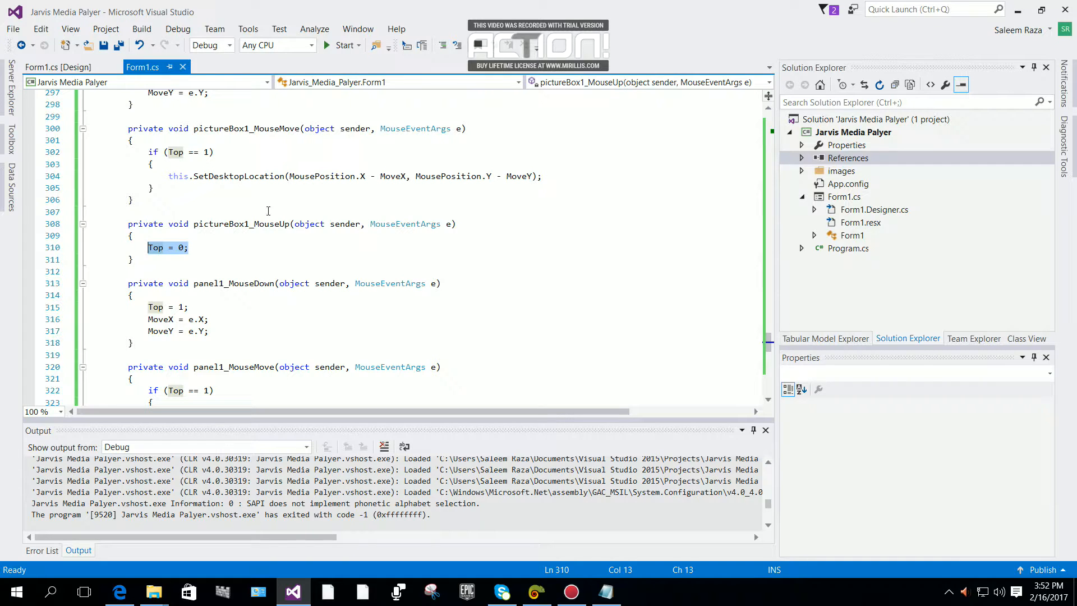
{"action": "left_click", "coordinate": [58, 66]}
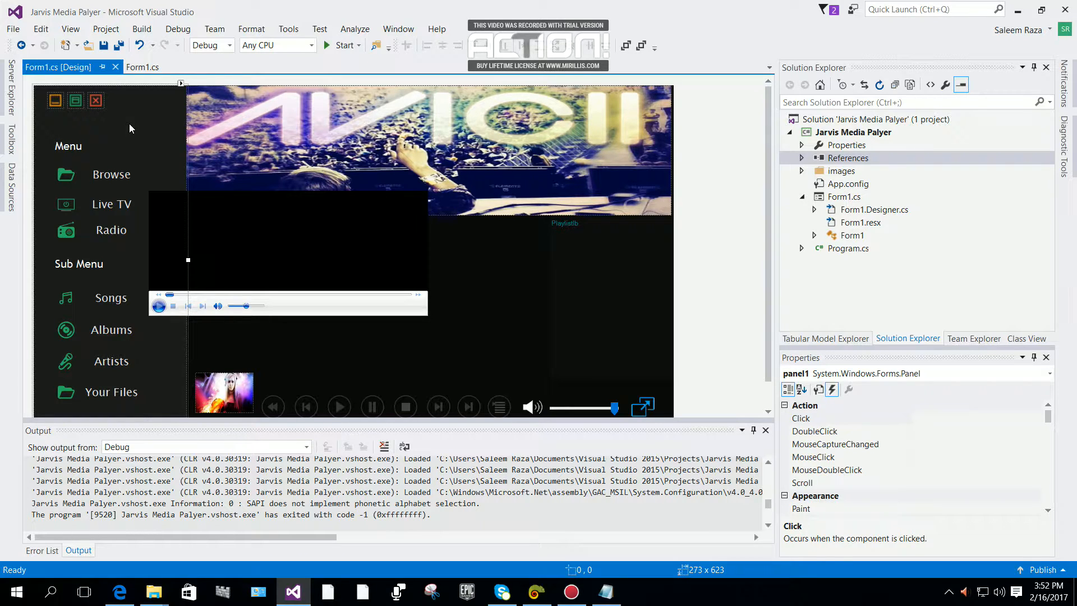
Select the left menu panel1 and return to the Form1.cs code.
{"action": "left_click", "coordinate": [401, 131]}
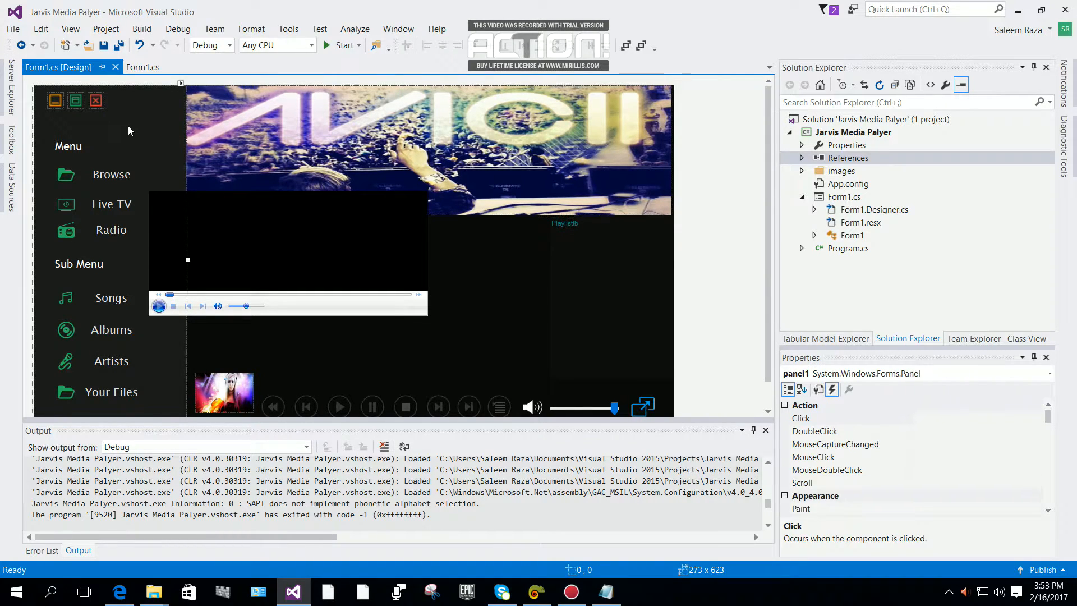
{"action": "left_click", "coordinate": [142, 67]}
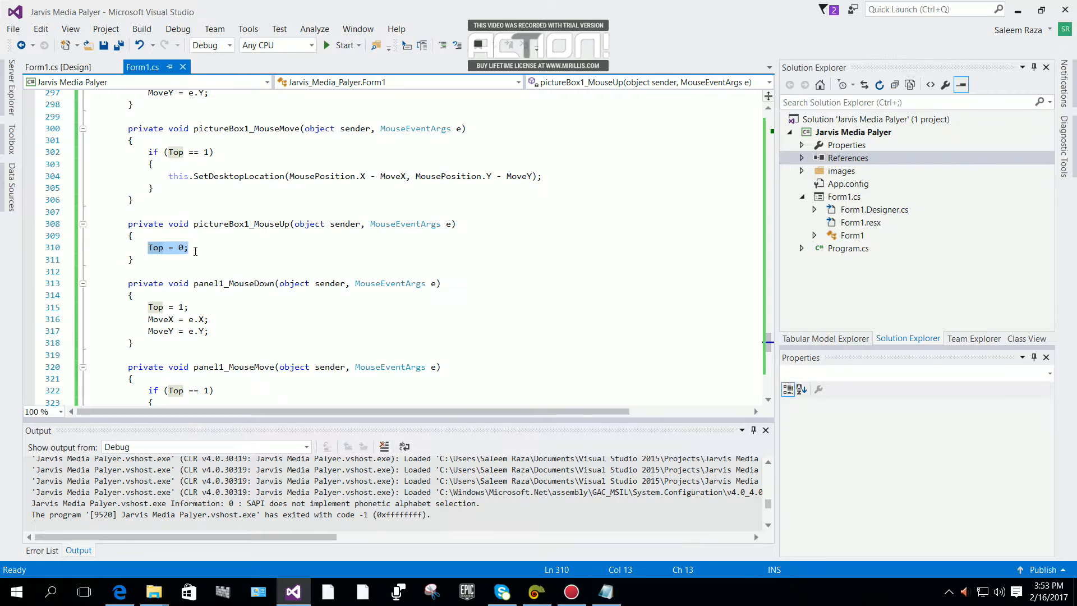
{"action": "scroll", "scroll_direction": "down", "scroll_amount": 3}
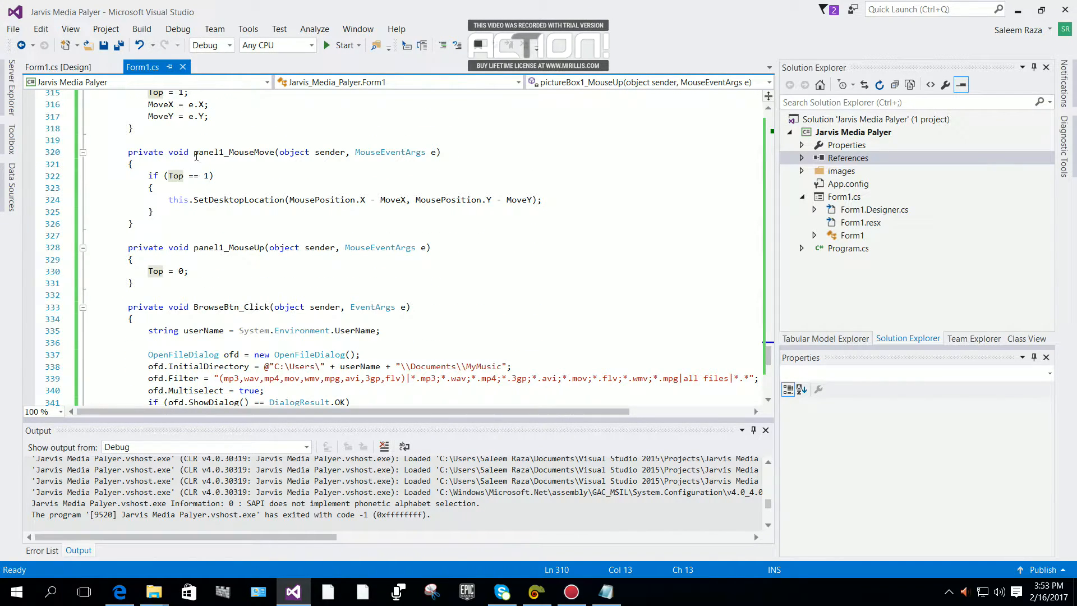
{"action": "double_click", "coordinate": [233, 152]}
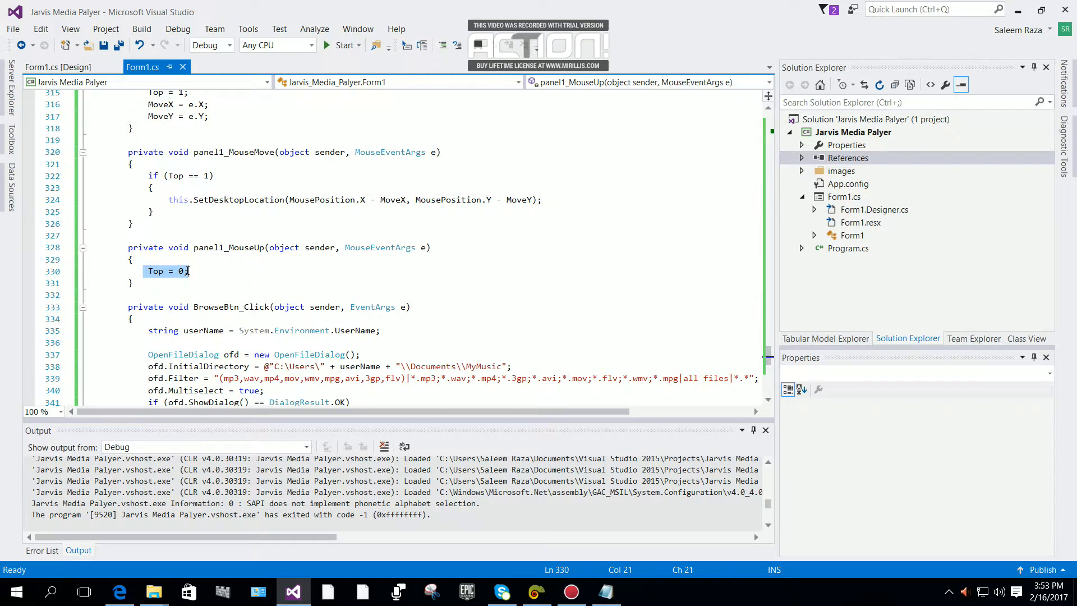
{"action": "mouse_move", "coordinate": [195, 268]}
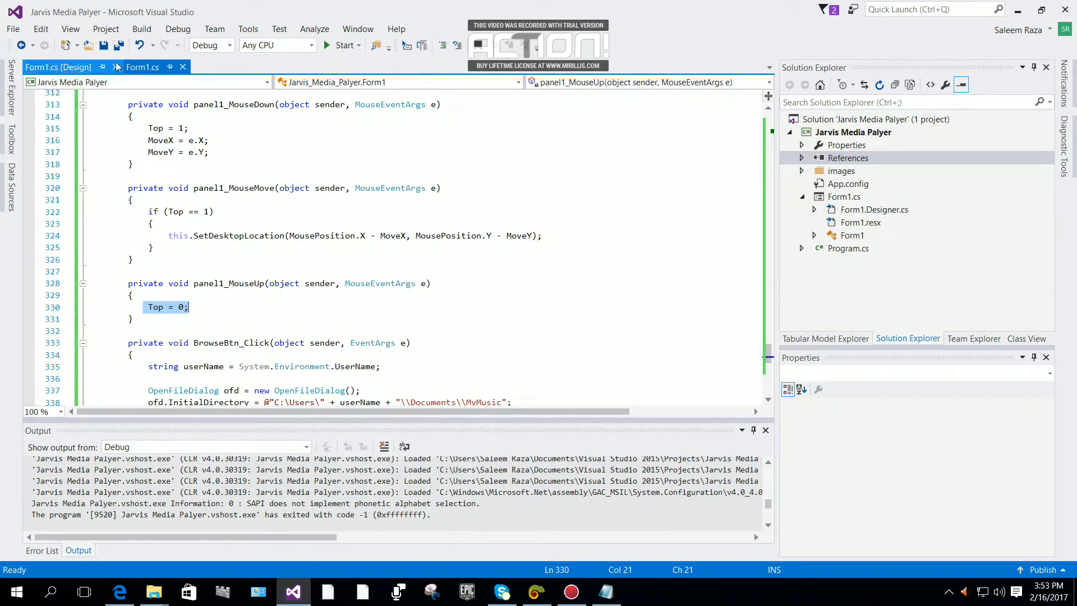
{"action": "left_click", "coordinate": [142, 67]}
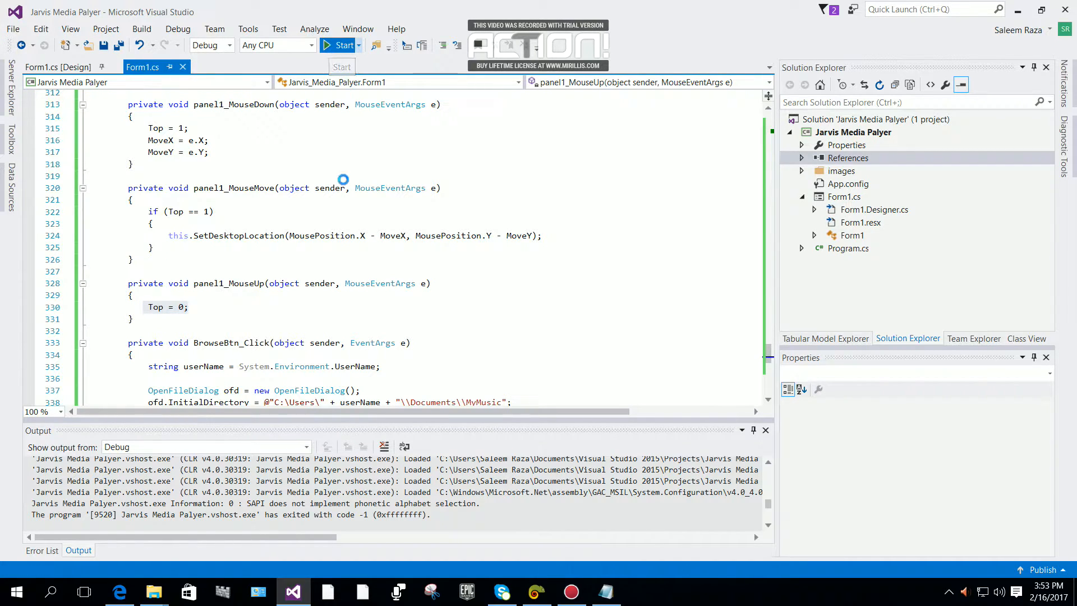
Launch Jarvis Media Player and grab the player window's left panel.
{"action": "left_click", "coordinate": [341, 45]}
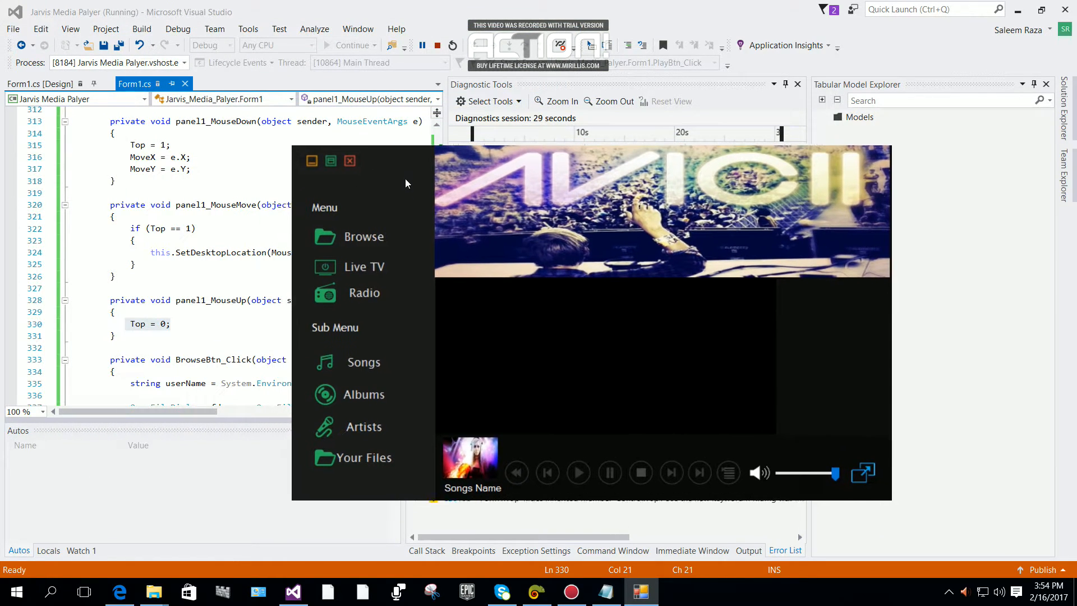
{"action": "left_click", "coordinate": [437, 45]}
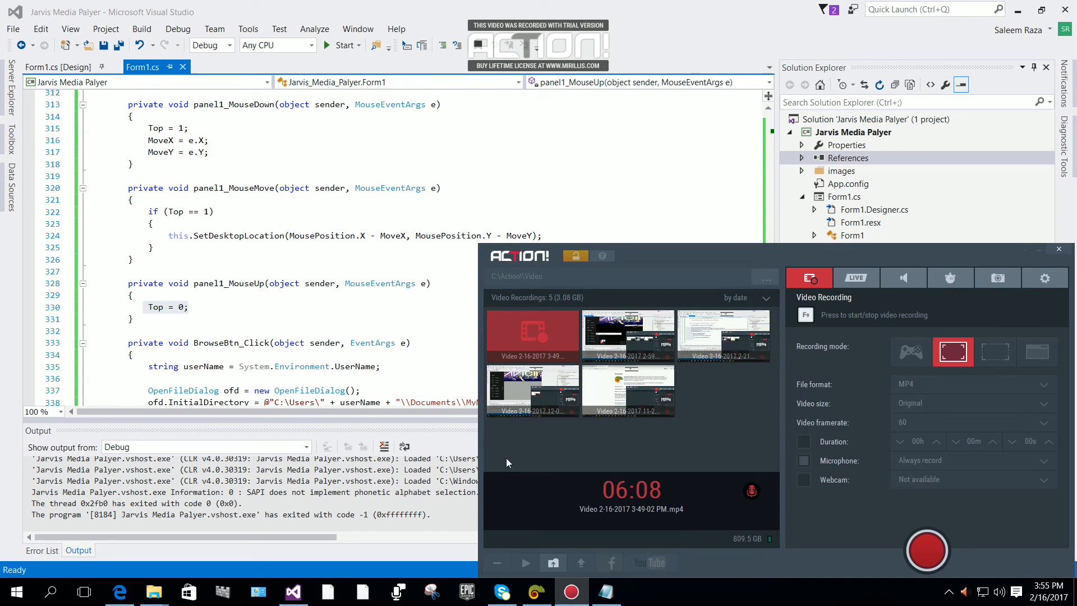
{"action": "mouse_move", "coordinate": [526, 455]}
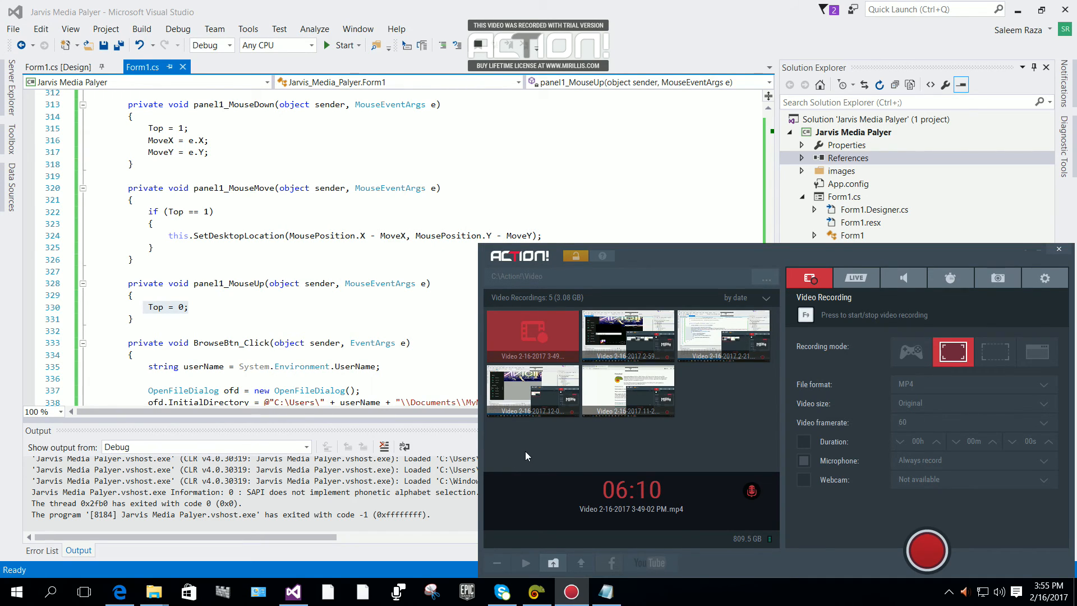
{"action": "mouse_move", "coordinate": [695, 444]}
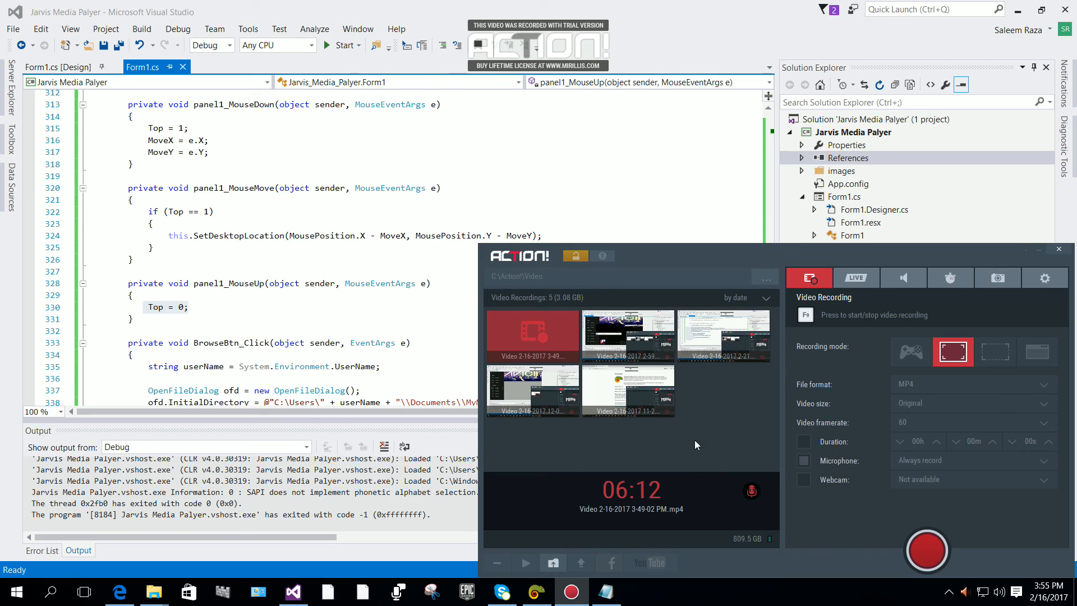